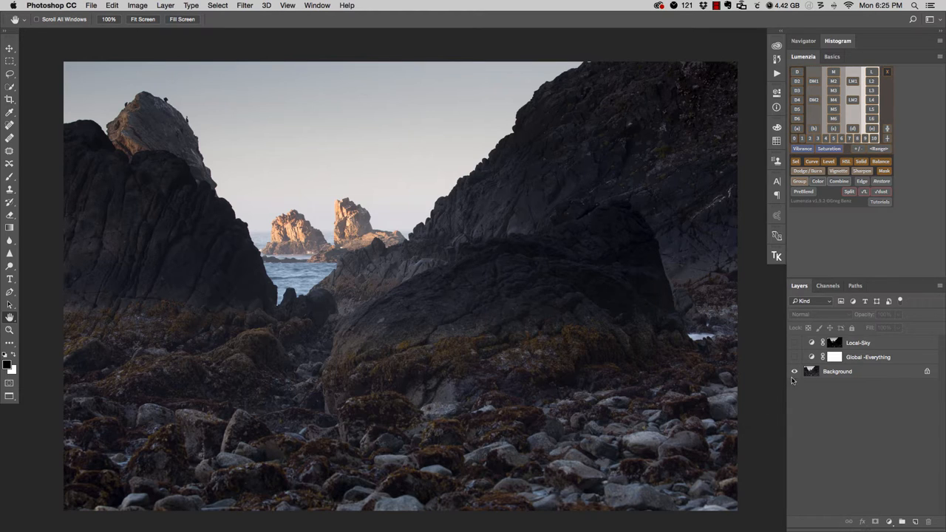
# Toggle the Global-Everything and Local-Sky adjustment layers on and off to compare against the original
pyautogui.click(796, 357)
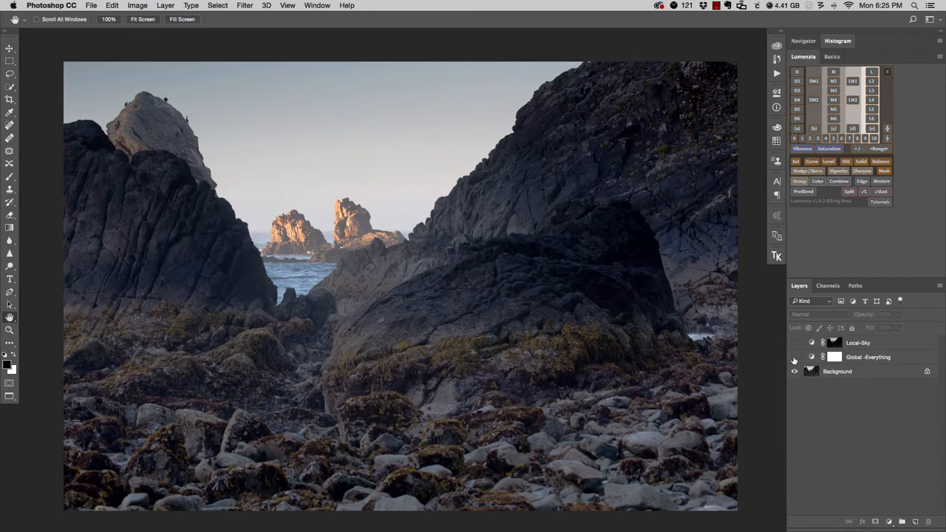
pyautogui.click(796, 356)
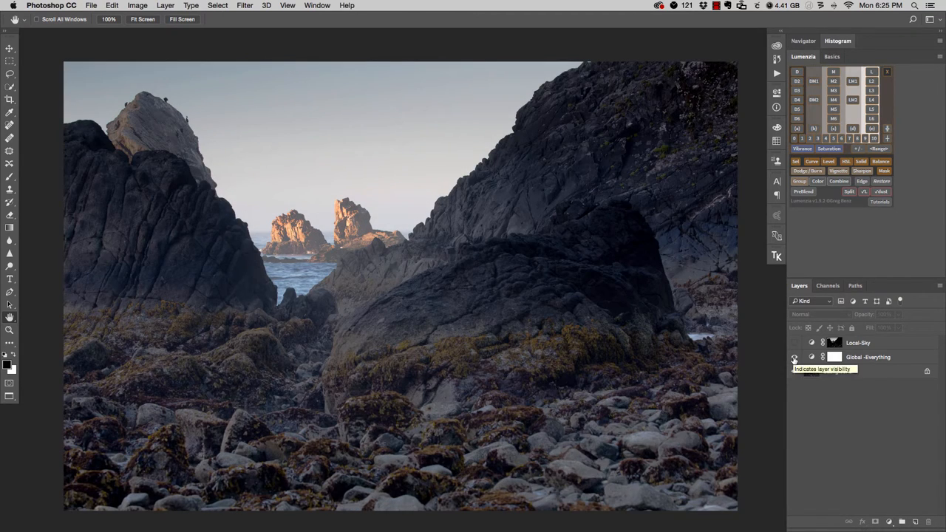
pyautogui.click(795, 343)
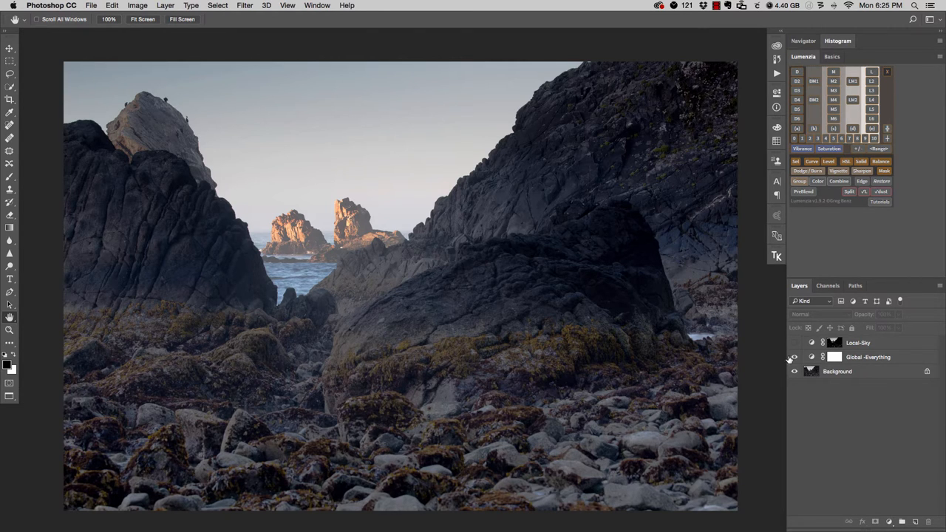
pyautogui.click(795, 356)
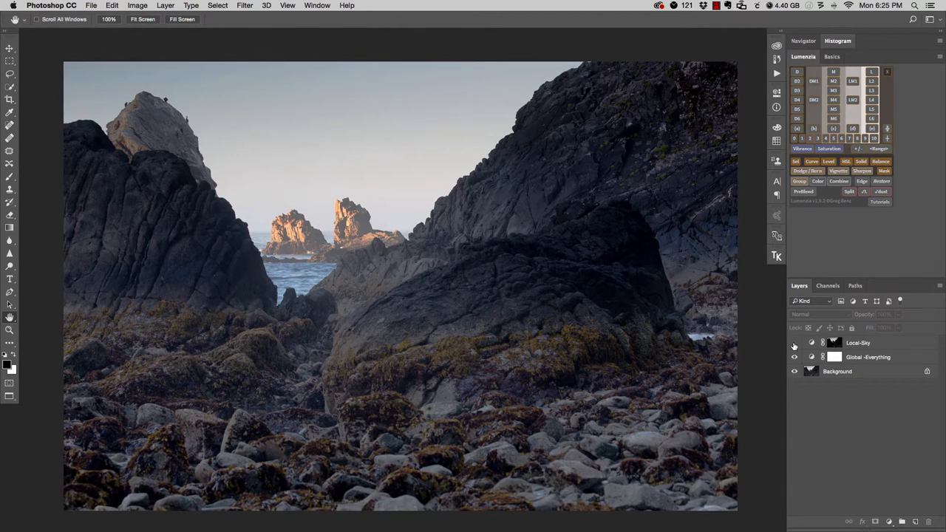
pyautogui.click(796, 343)
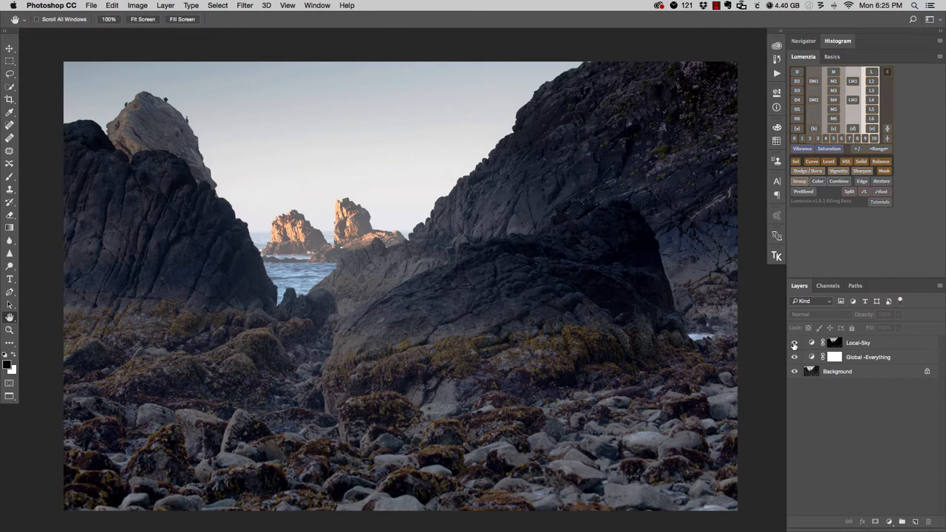
pyautogui.click(869, 356)
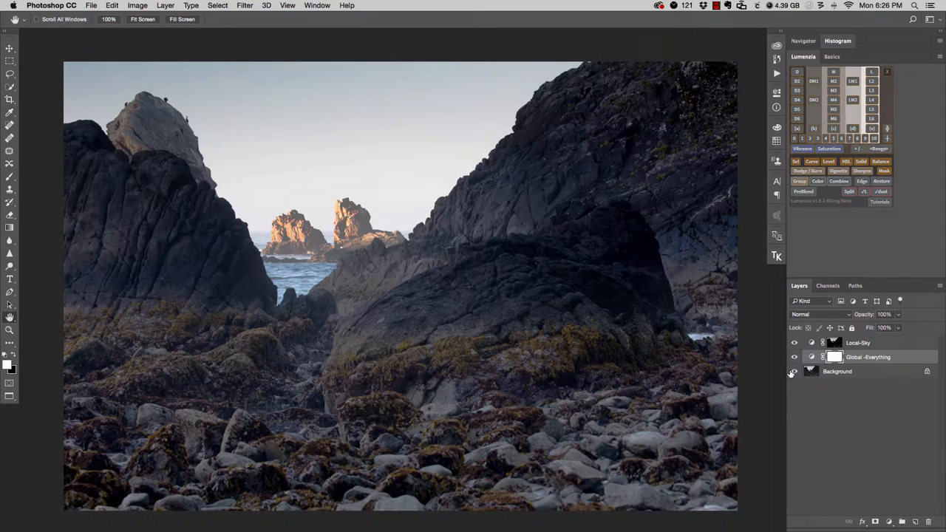
pyautogui.click(796, 356)
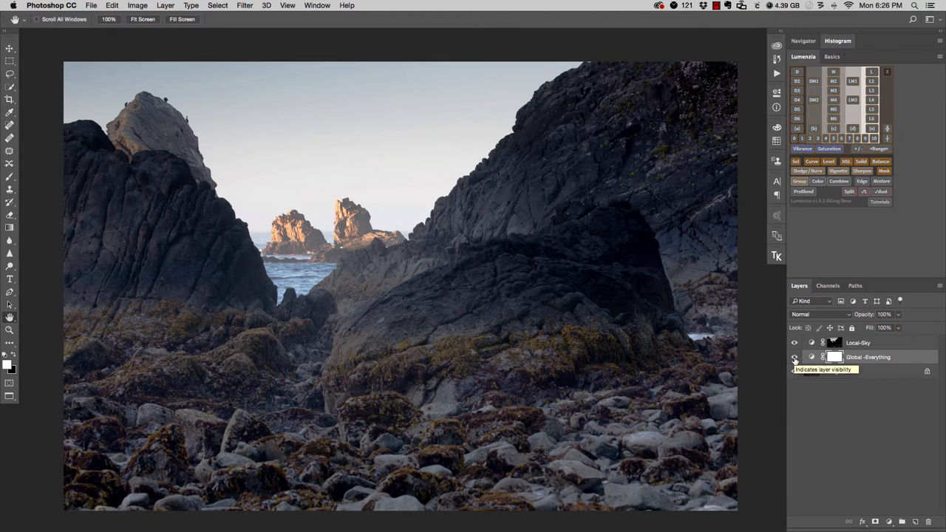
pyautogui.click(795, 356)
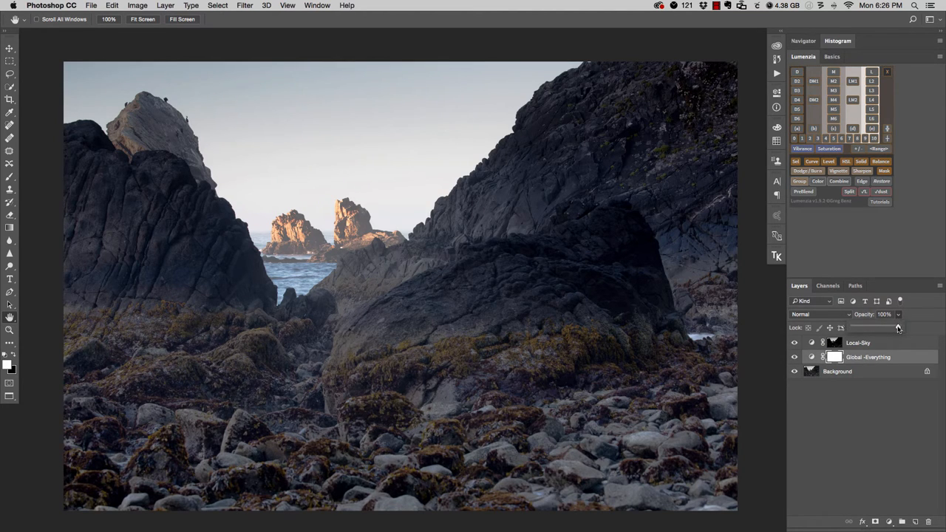
# Lower the Global-Everything layer opacity to about 57%, just over half strength
pyautogui.moveTo(899, 328); pyautogui.dragTo(878, 328)
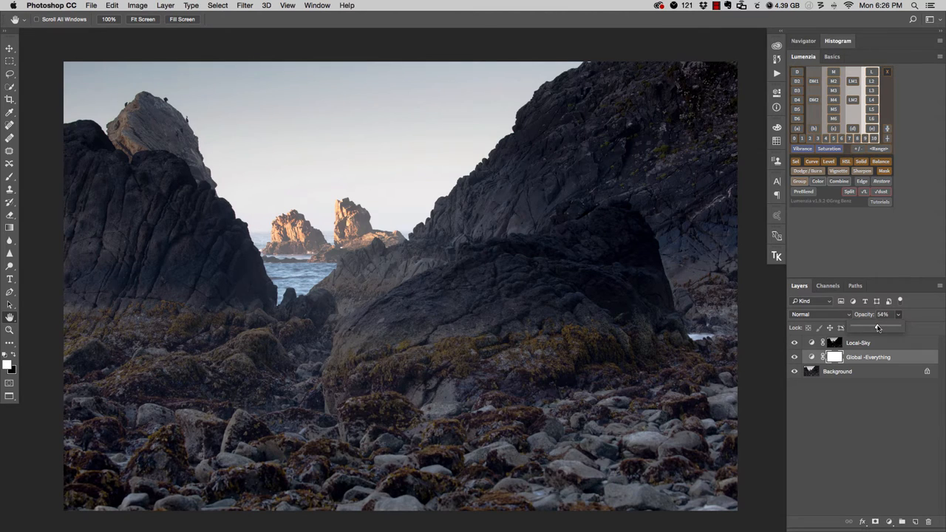
pyautogui.moveTo(878, 328); pyautogui.dragTo(869, 328)
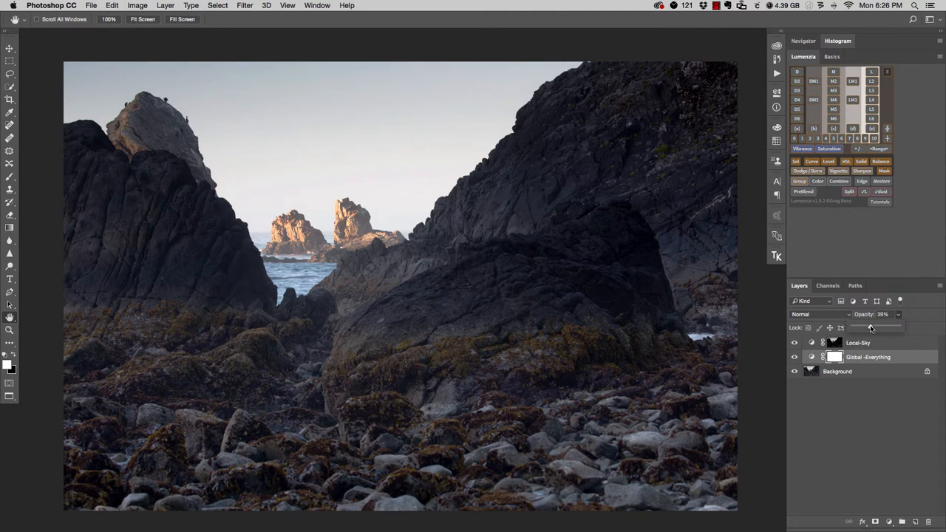
pyautogui.moveTo(873, 328); pyautogui.dragTo(875, 328)
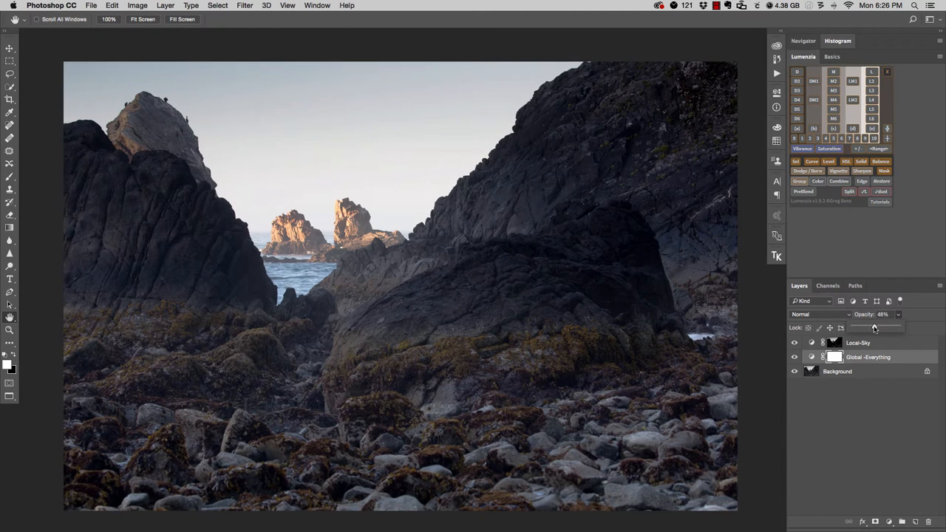
pyautogui.moveTo(873, 328); pyautogui.dragTo(879, 328)
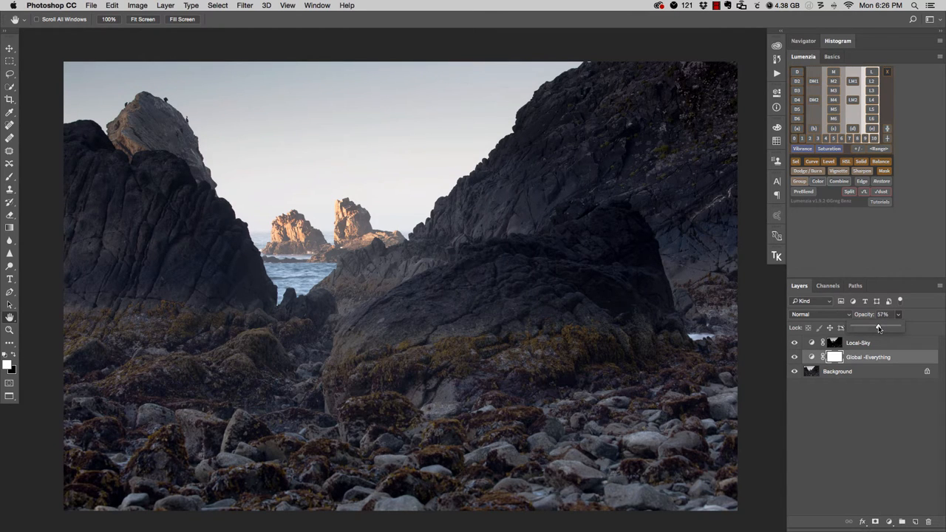
pyautogui.moveTo(878, 328); pyautogui.dragTo(880, 329)
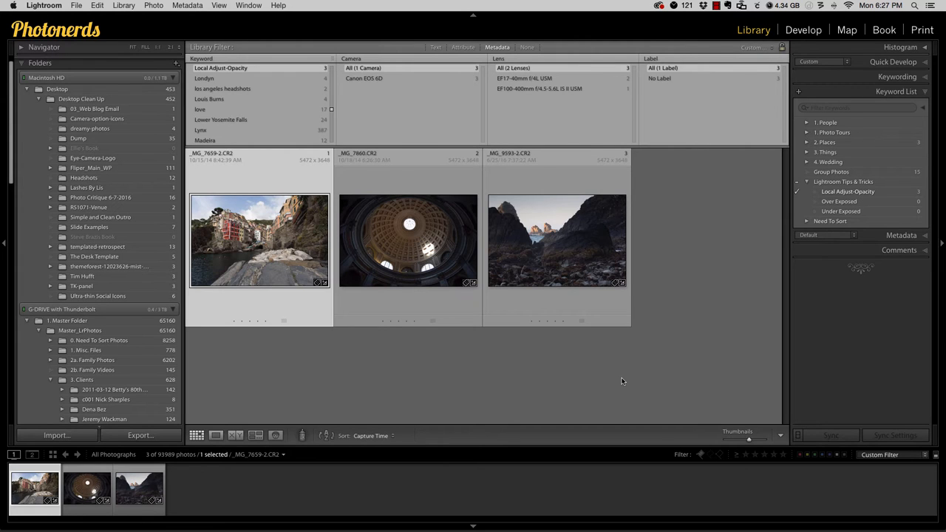
# On the harbour village photo, darken the graduated-filter sky, lift its shadows and cool its temperature
pyautogui.click(804, 30)
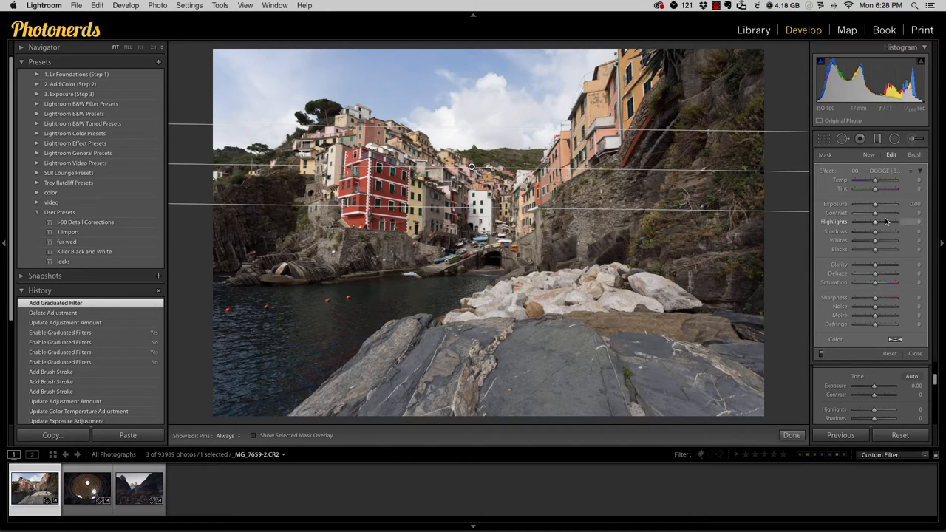
pyautogui.moveTo(875, 204); pyautogui.dragTo(870, 204)
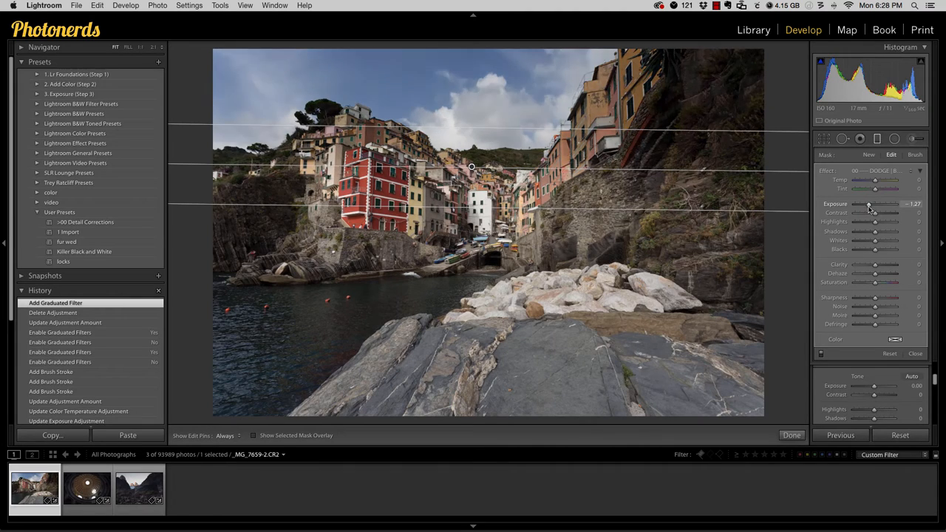
pyautogui.moveTo(876, 231); pyautogui.dragTo(890, 231)
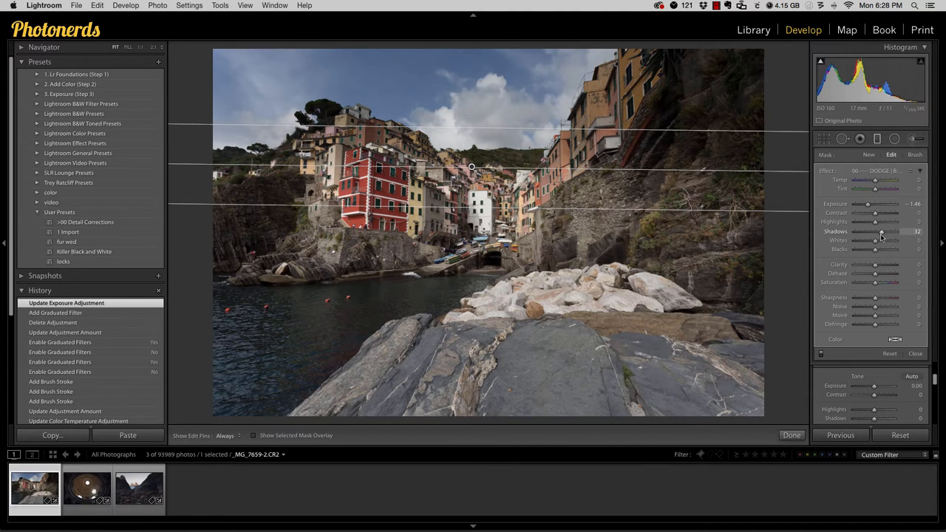
pyautogui.moveTo(876, 231); pyautogui.dragTo(901, 231)
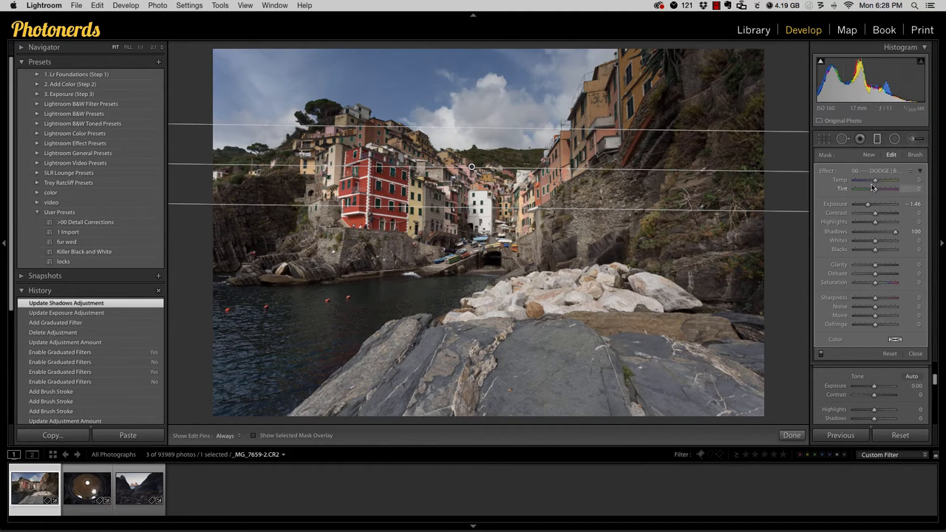
pyautogui.moveTo(875, 180); pyautogui.dragTo(867, 181)
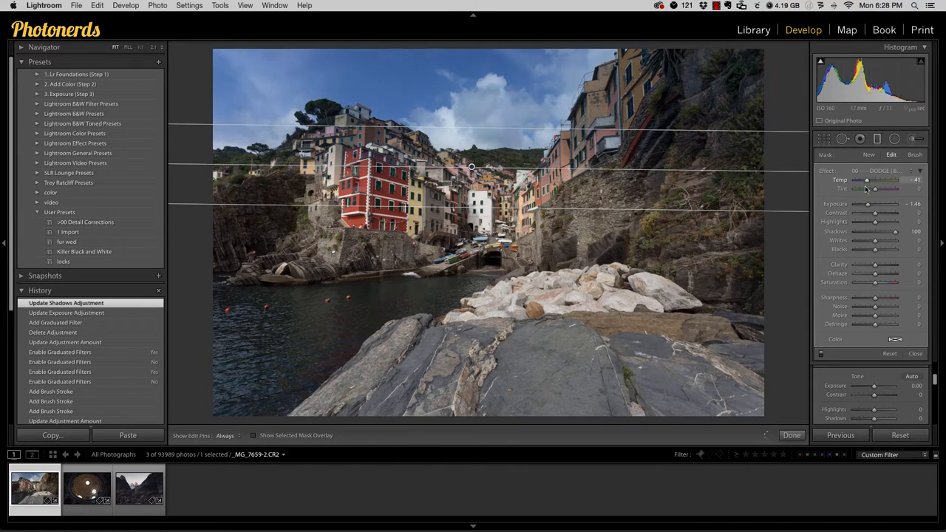
# Fine-tune the filtered sky's shadows, exposure, contrast and whites, then toggle the filter to compare
pyautogui.moveTo(870, 181); pyautogui.dragTo(865, 181)
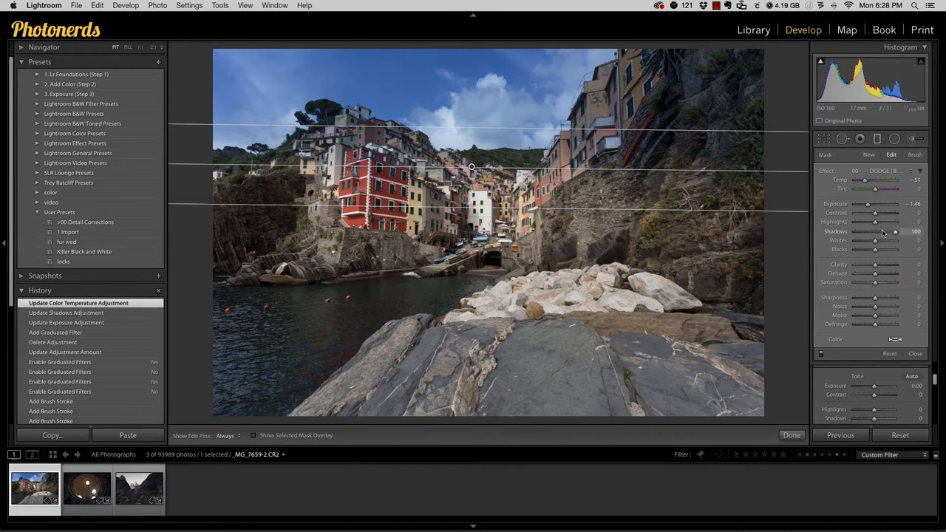
pyautogui.moveTo(866, 204); pyautogui.dragTo(865, 204)
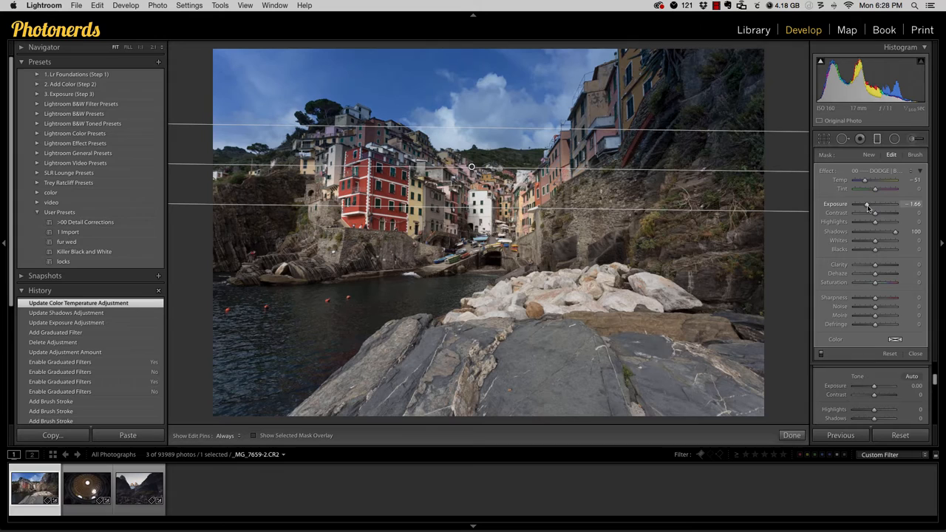
pyautogui.moveTo(875, 213); pyautogui.dragTo(884, 213)
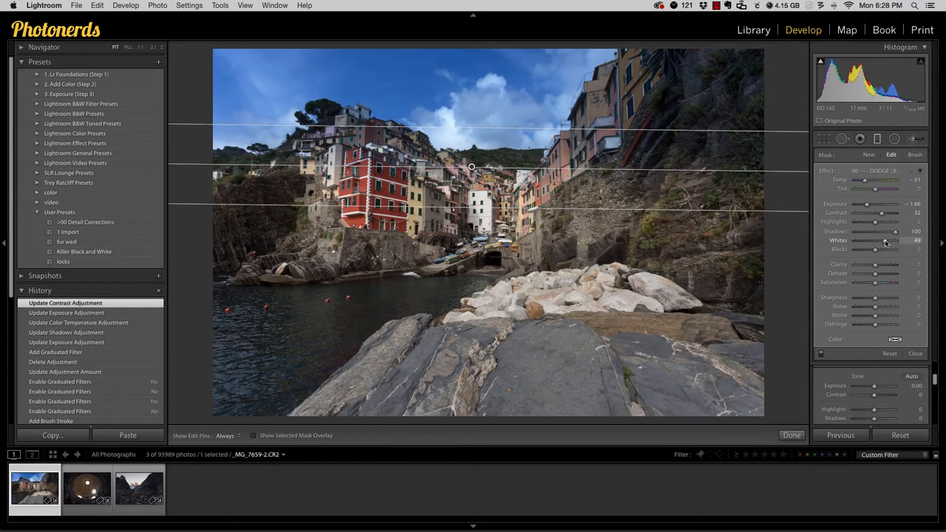
pyautogui.moveTo(875, 249); pyautogui.dragTo(872, 249)
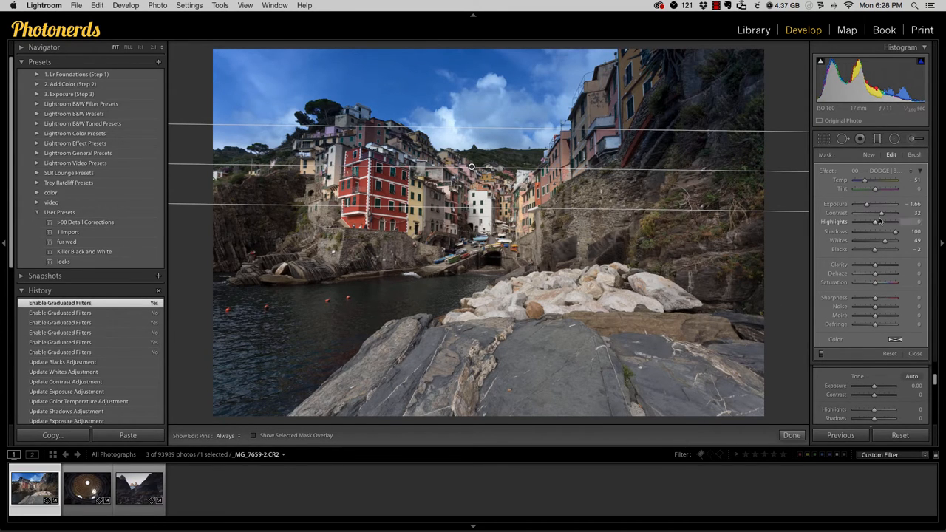
pyautogui.click(915, 150)
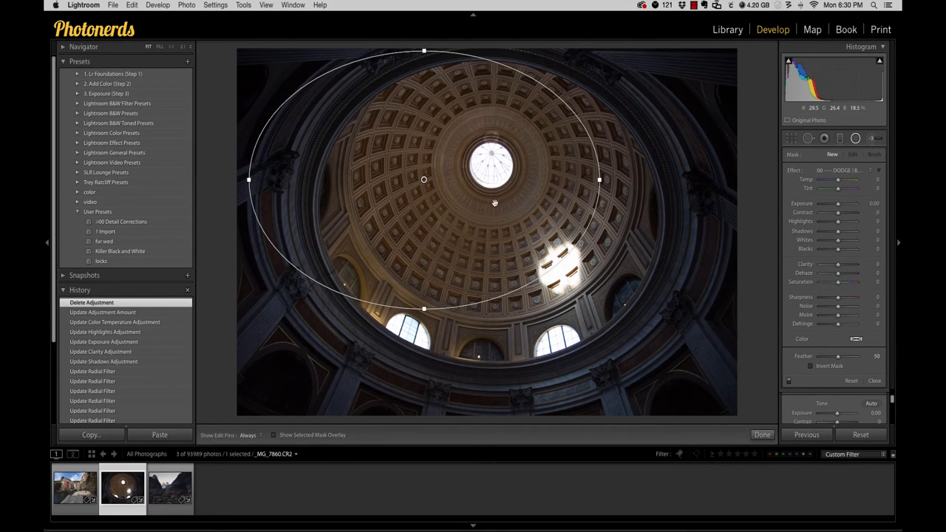
# Reshape the radial filter into a near-circle that encloses the dome
pyautogui.moveTo(423, 179); pyautogui.dragTo(488, 206)
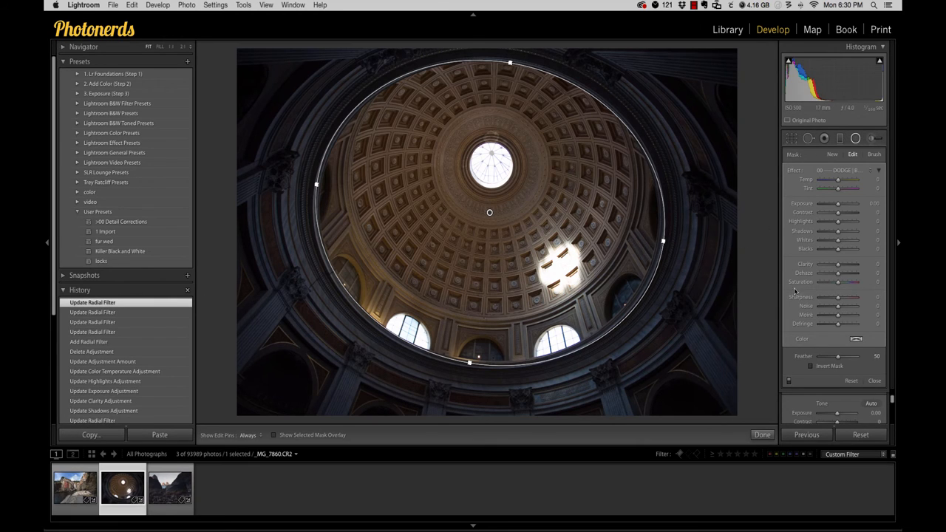
# Raise shadows, exposure, contrast and clarity and shift temperature inside the dome's radial filter
pyautogui.moveTo(837, 235); pyautogui.dragTo(854, 235)
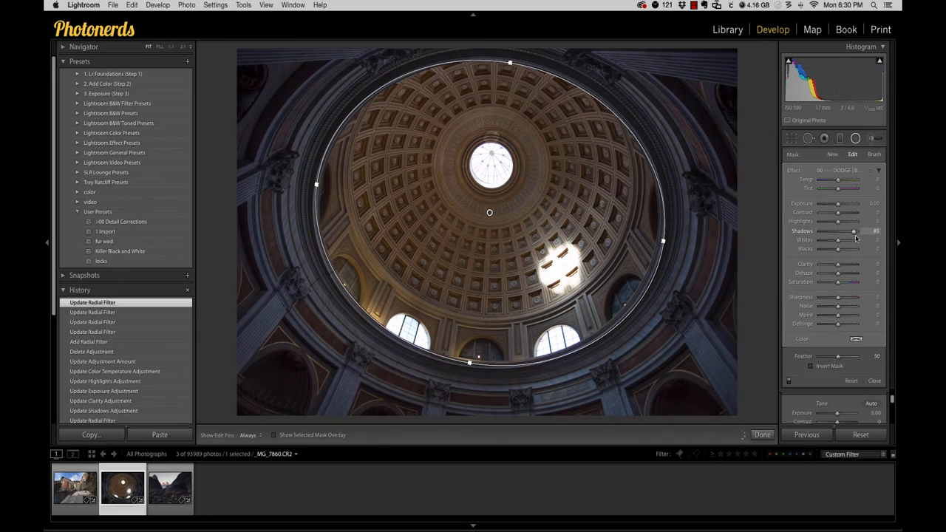
pyautogui.moveTo(855, 231); pyautogui.dragTo(856, 231)
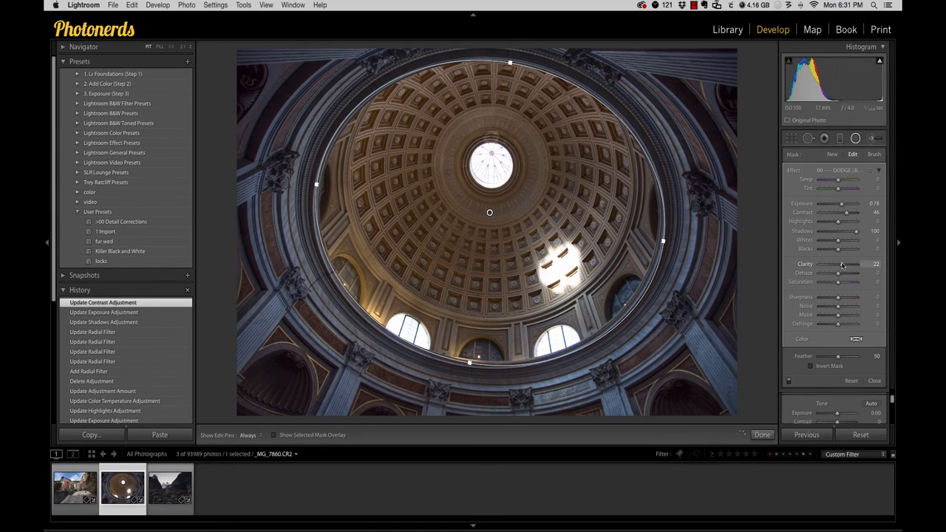
pyautogui.moveTo(837, 263); pyautogui.dragTo(850, 264)
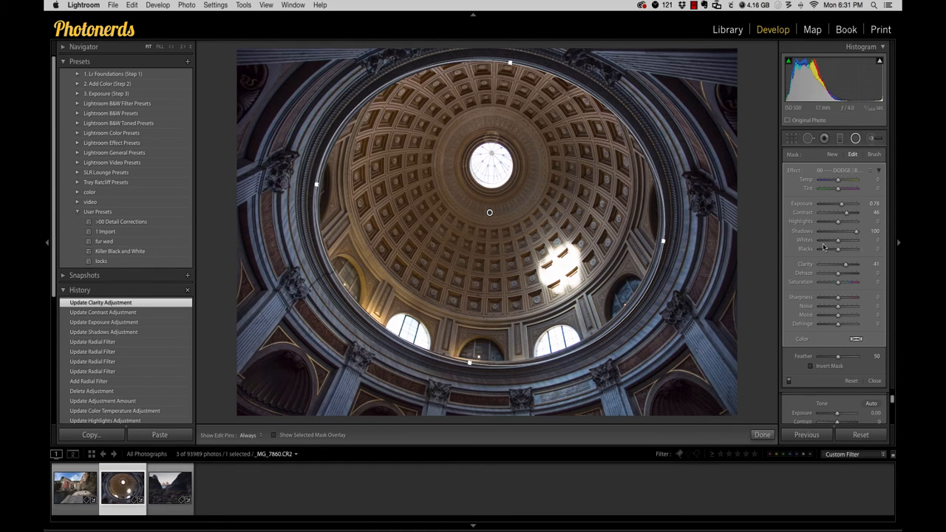
pyautogui.moveTo(838, 180); pyautogui.dragTo(840, 180)
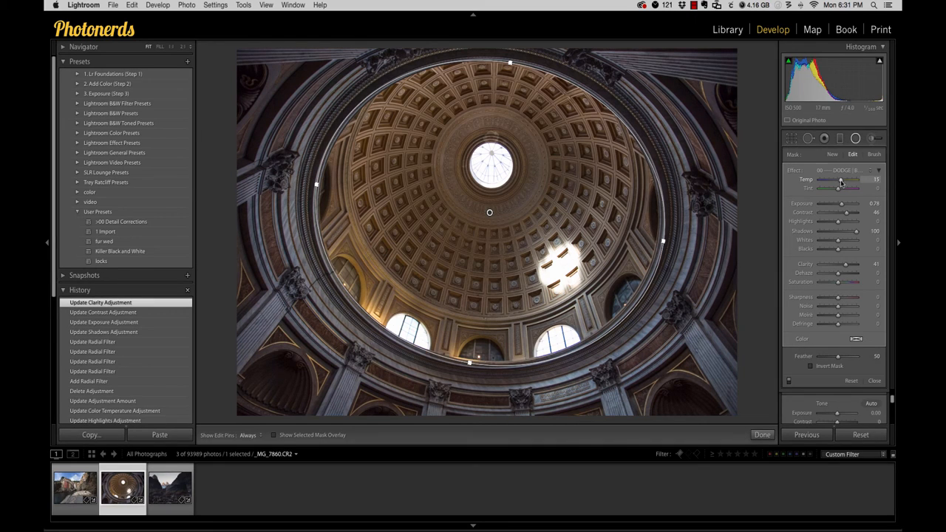
pyautogui.moveTo(840, 181); pyautogui.dragTo(843, 181)
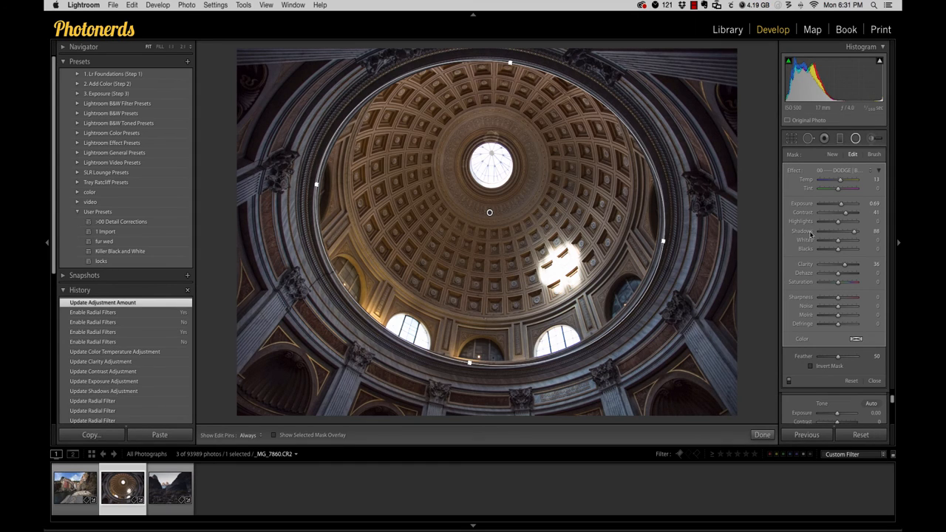
pyautogui.moveTo(683, 238)
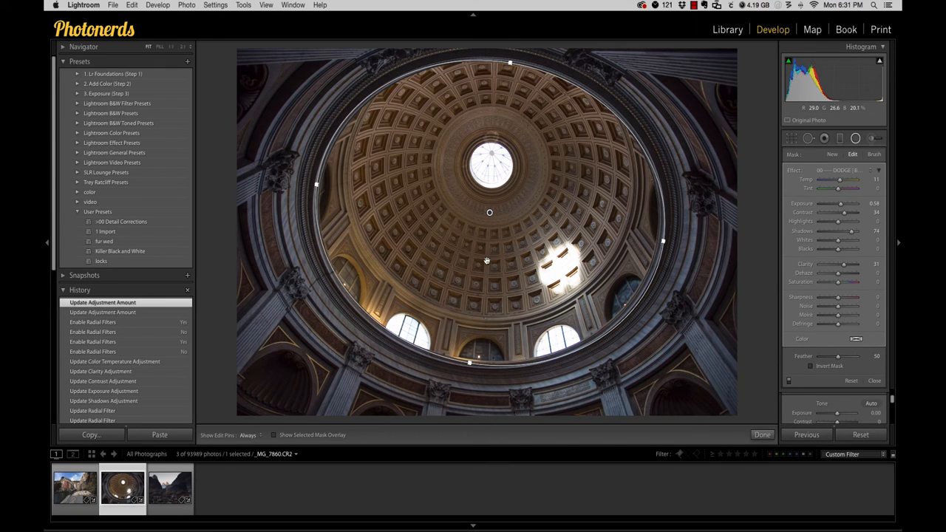
# Switch to the rocky coastline photo and brush a local adjustment over the left rock formation
pyautogui.click(170, 488)
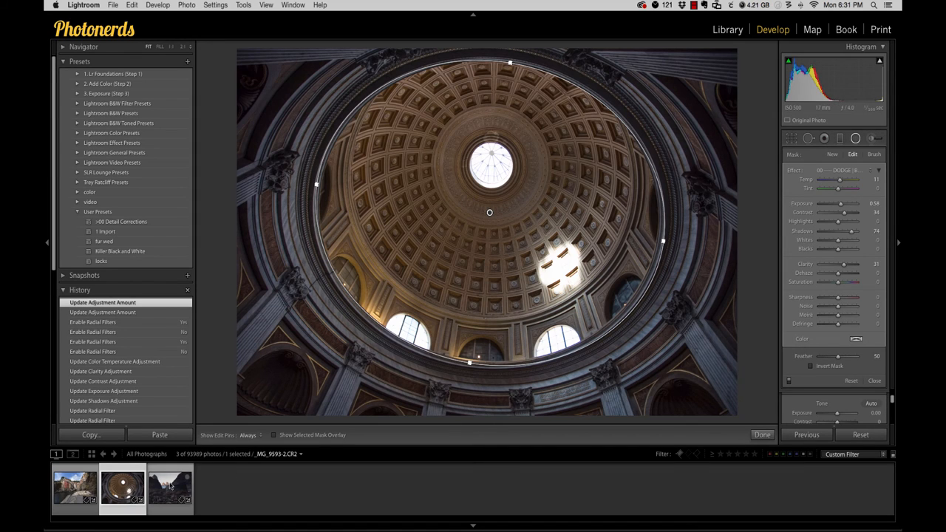
pyautogui.click(170, 488)
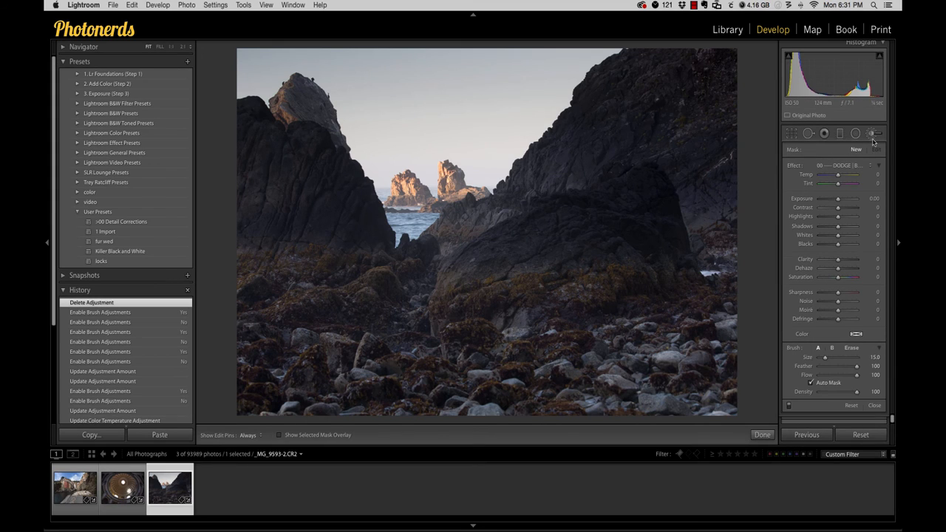
pyautogui.moveTo(352, 226)
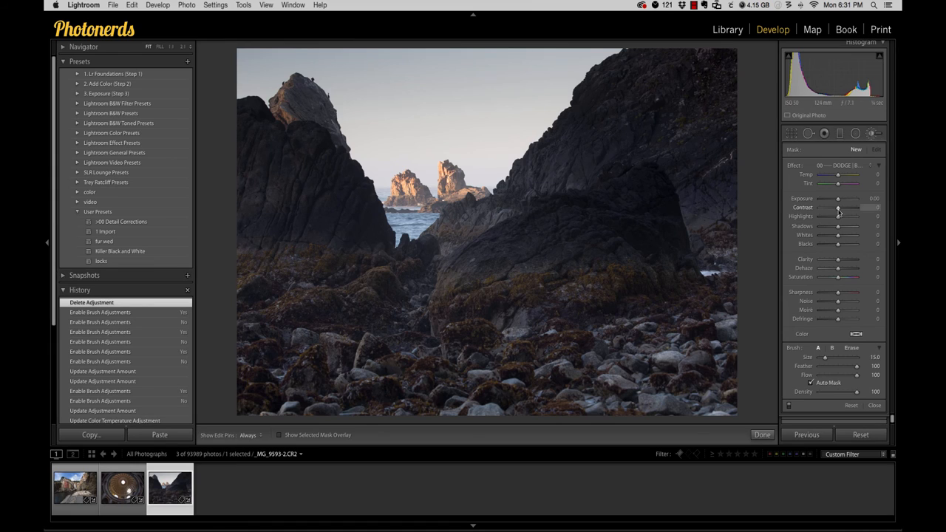
pyautogui.moveTo(839, 226); pyautogui.dragTo(849, 226)
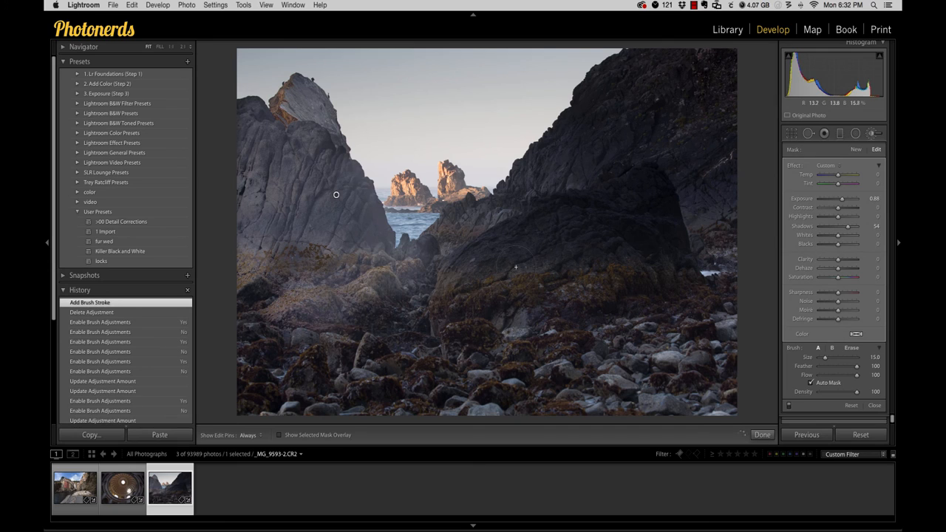
# Raise exposure, contrast and clarity on the brushed left rock
pyautogui.moveTo(843, 198); pyautogui.dragTo(840, 198)
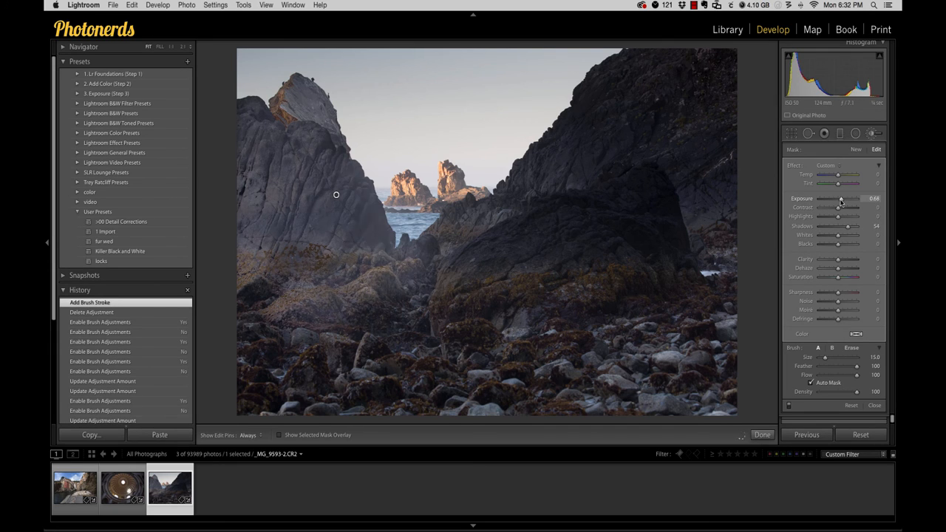
pyautogui.moveTo(842, 199); pyautogui.dragTo(839, 198)
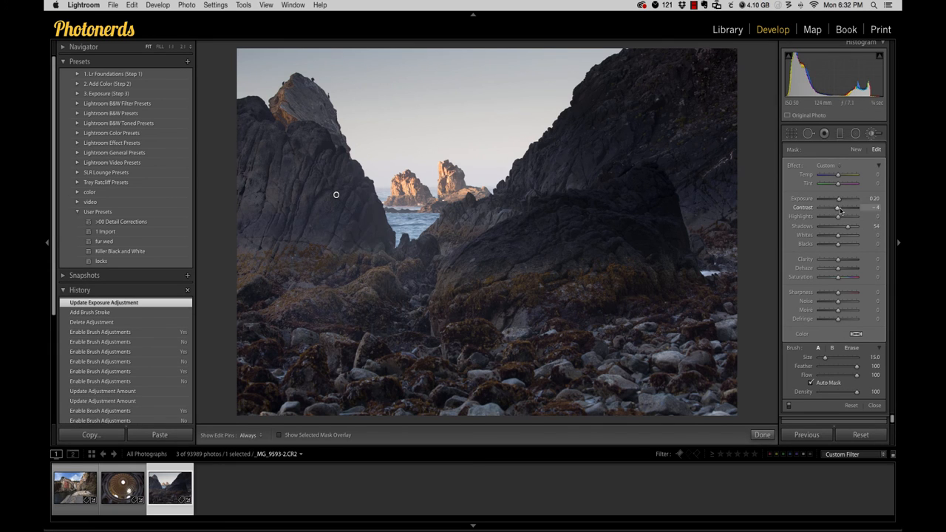
pyautogui.moveTo(837, 207); pyautogui.dragTo(855, 207)
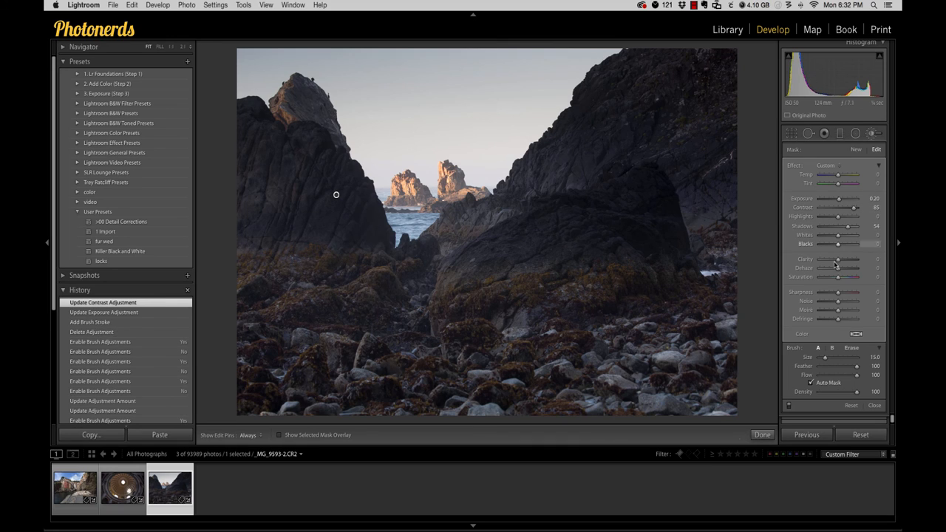
pyautogui.moveTo(837, 259); pyautogui.dragTo(855, 259)
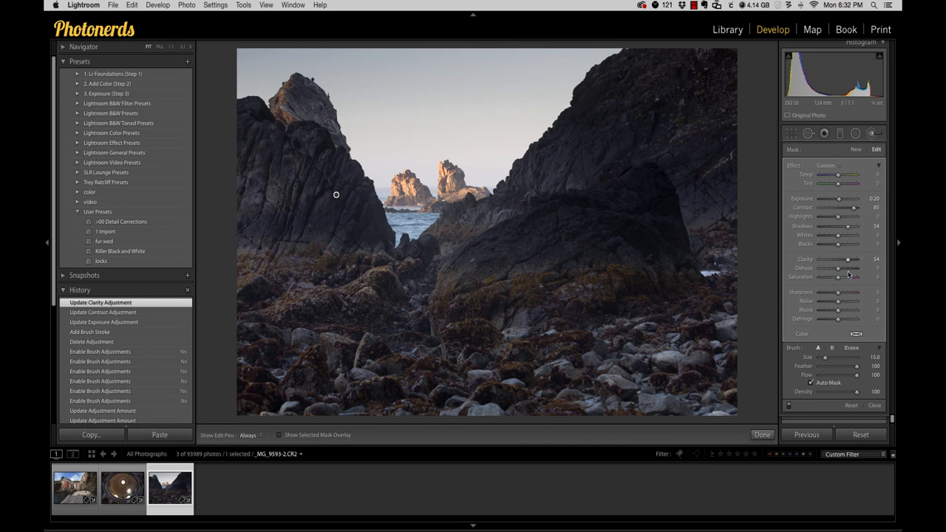
# Shift the brushed rock's colour temperature and add sharpness
pyautogui.moveTo(837, 175); pyautogui.dragTo(841, 175)
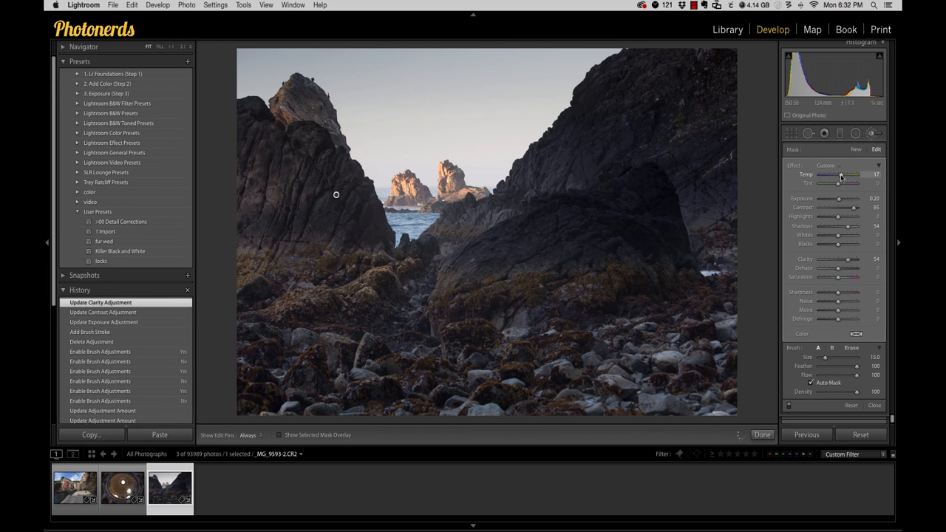
pyautogui.moveTo(836, 175); pyautogui.dragTo(841, 174)
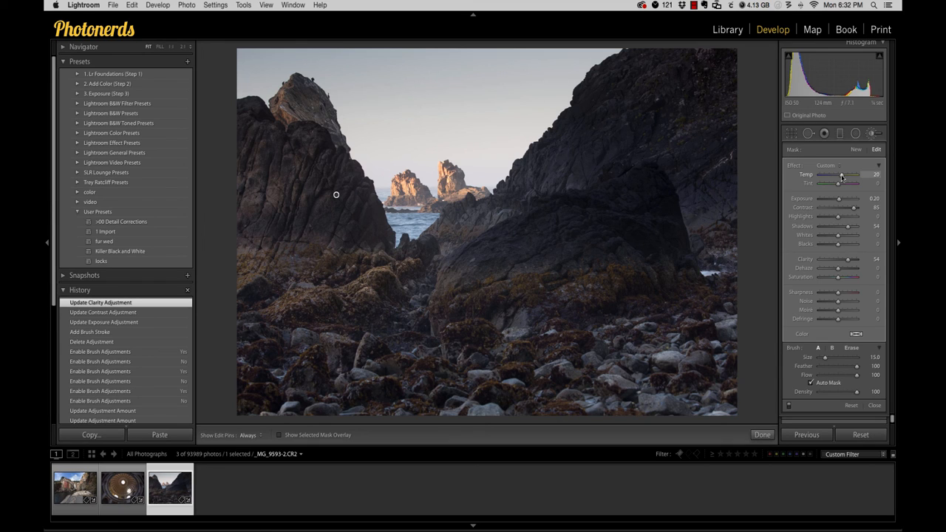
pyautogui.moveTo(837, 175); pyautogui.dragTo(843, 175)
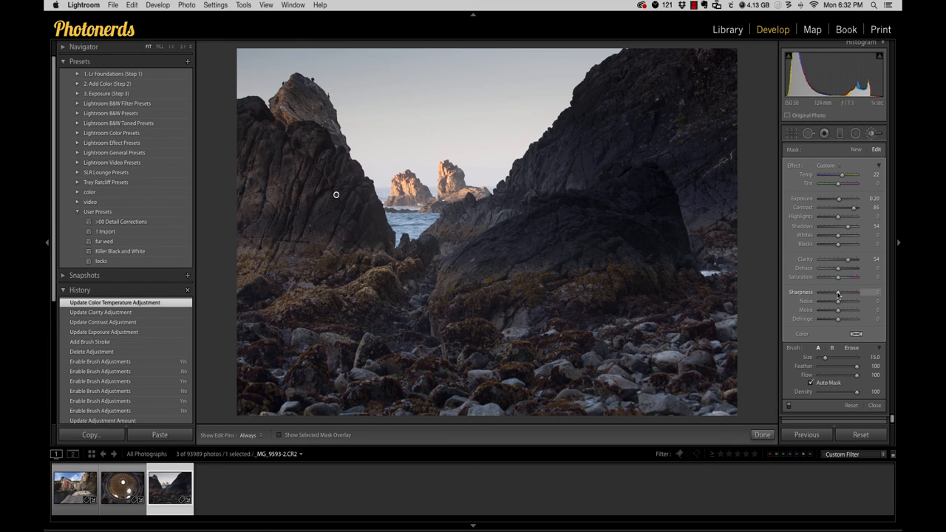
pyautogui.moveTo(840, 293); pyautogui.dragTo(843, 293)
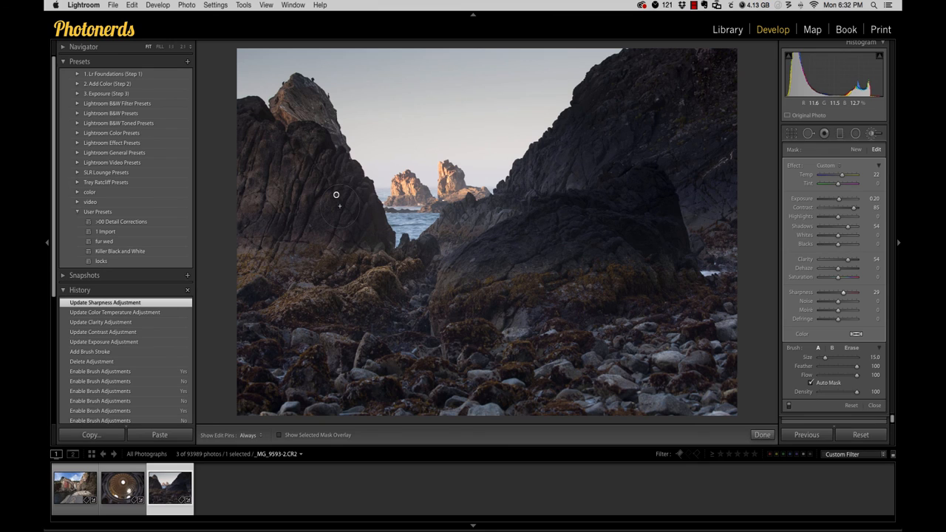